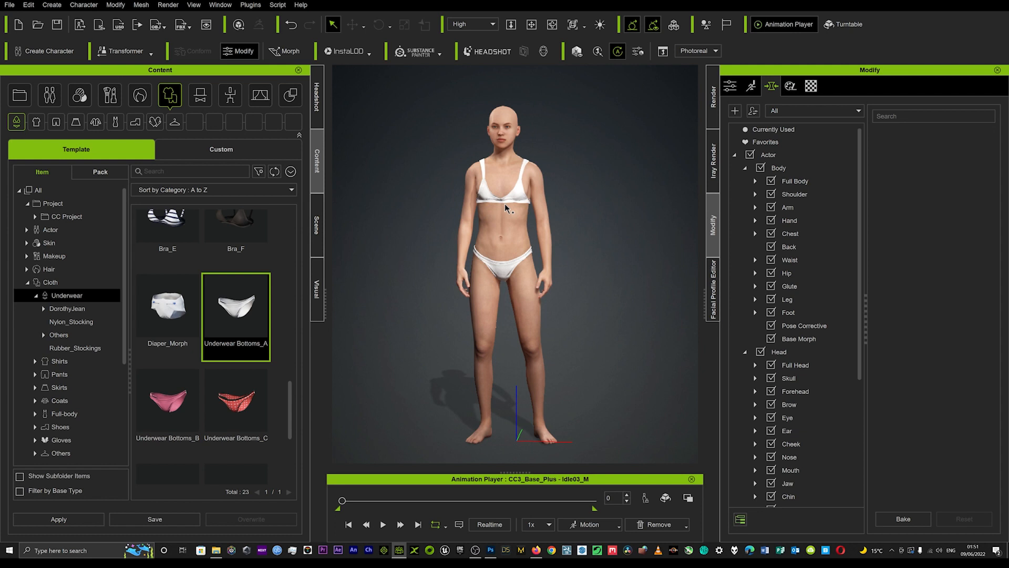
Select the Std_Skin_Body material in the Material list of the Modify panel.
left_click(812, 85)
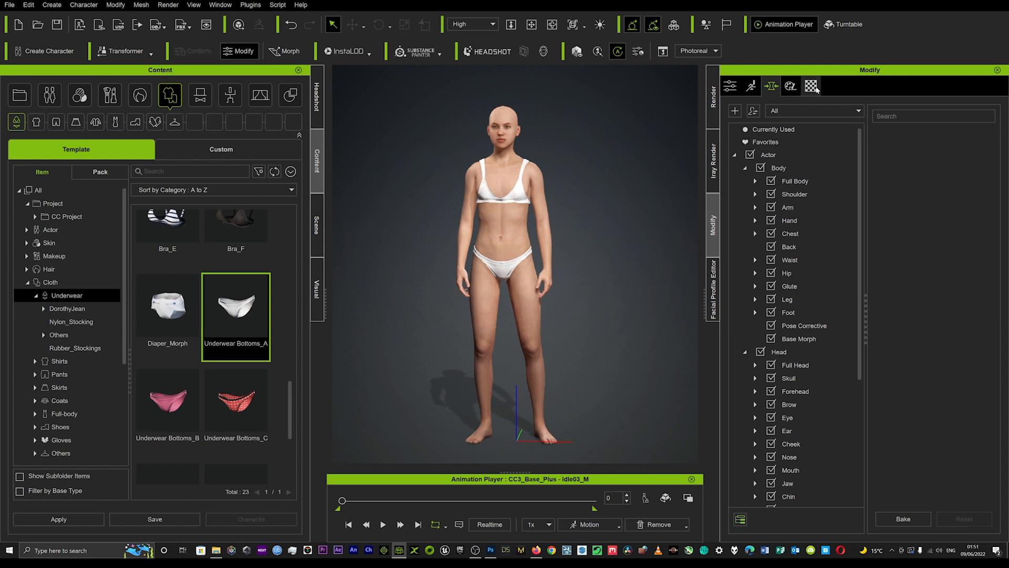
left_click(810, 85)
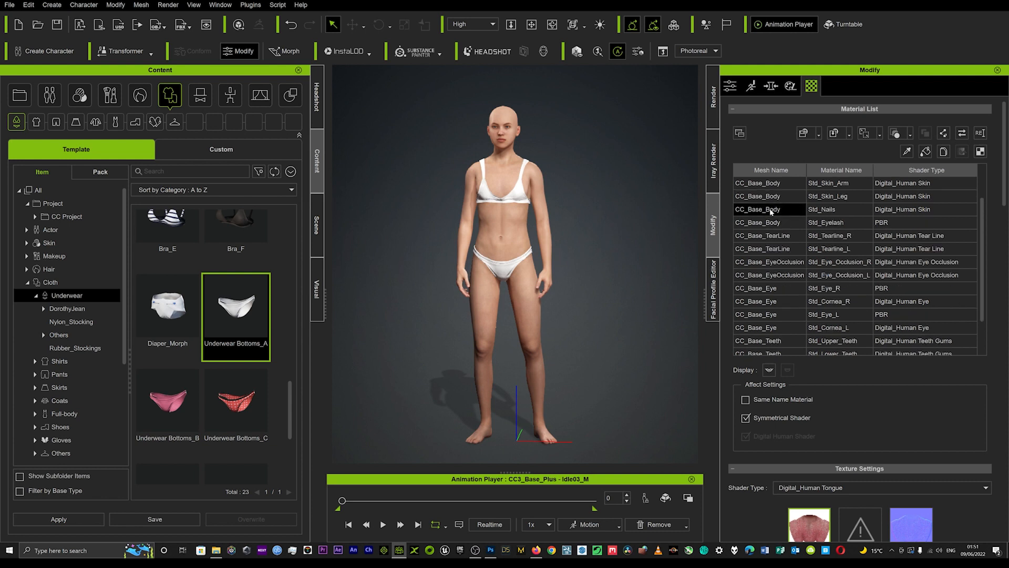
scroll("up", 3)
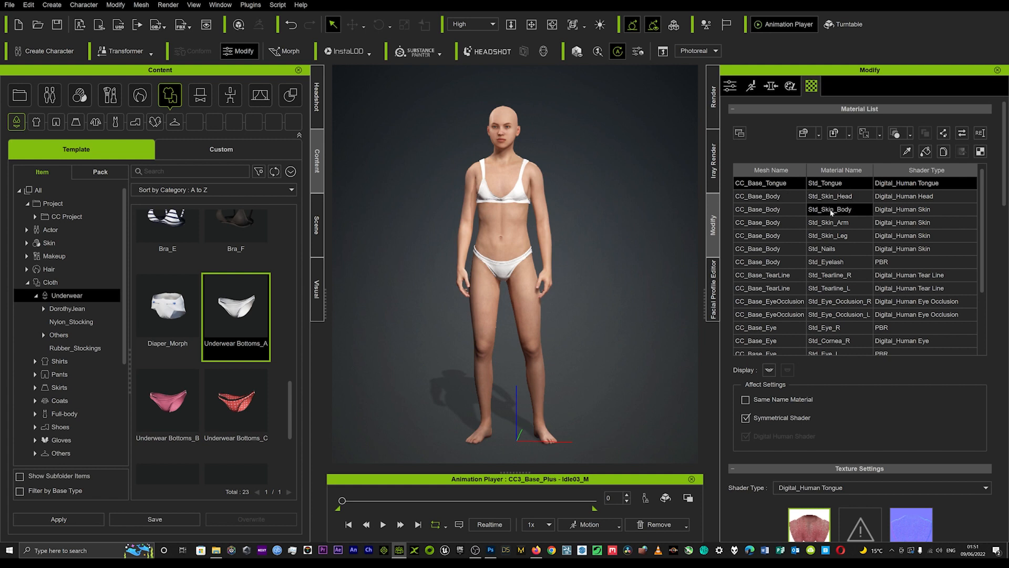
left_click(830, 210)
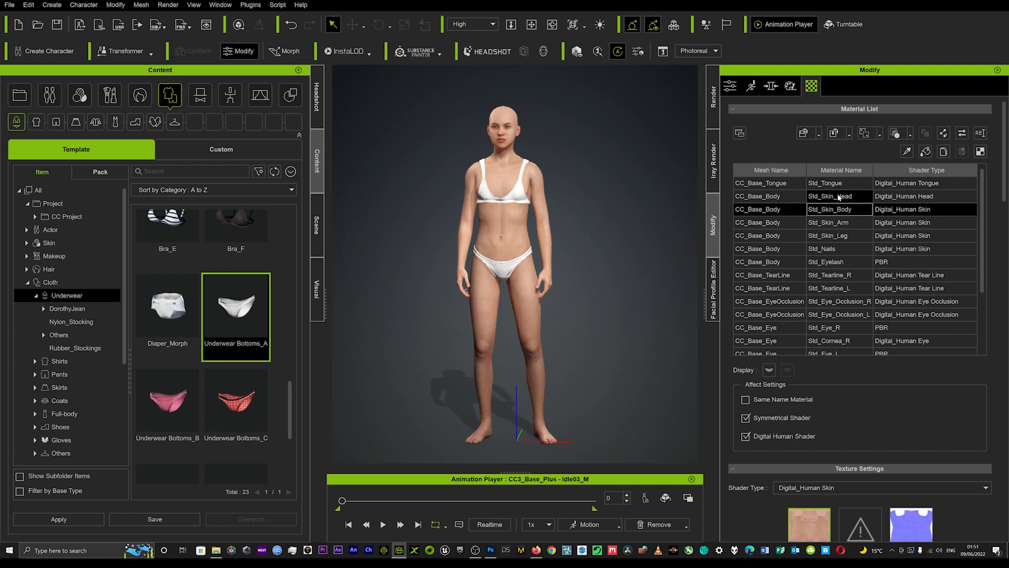
left_click(837, 209)
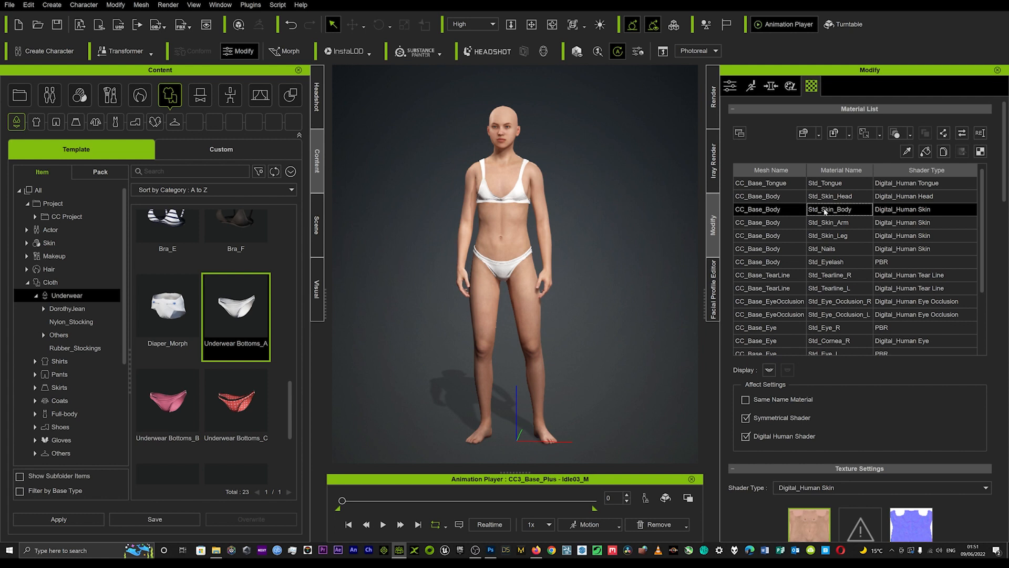
left_click(839, 249)
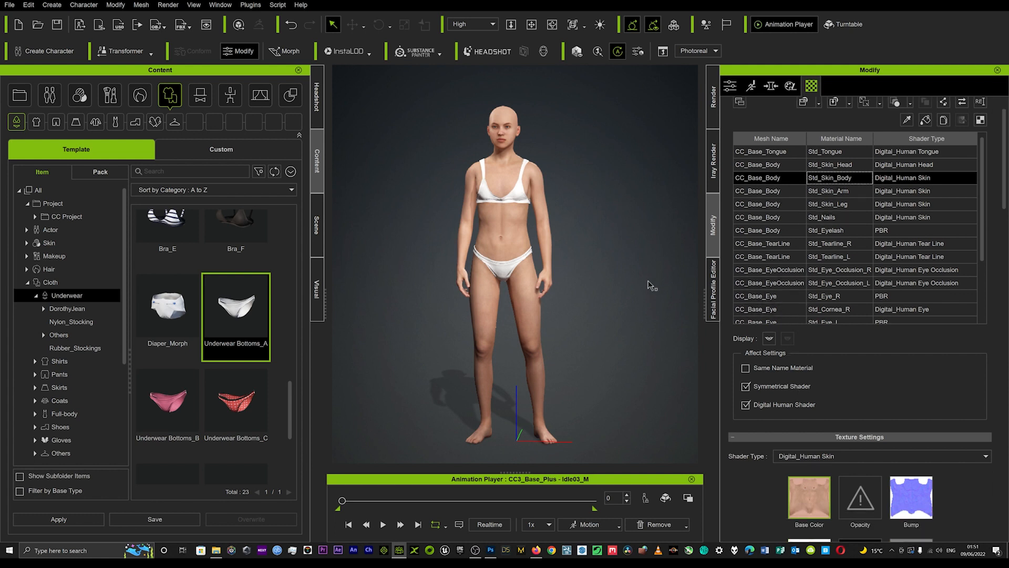
Enable Activate Skin Color under the body skin's Shader Settings.
scroll("down", 3)
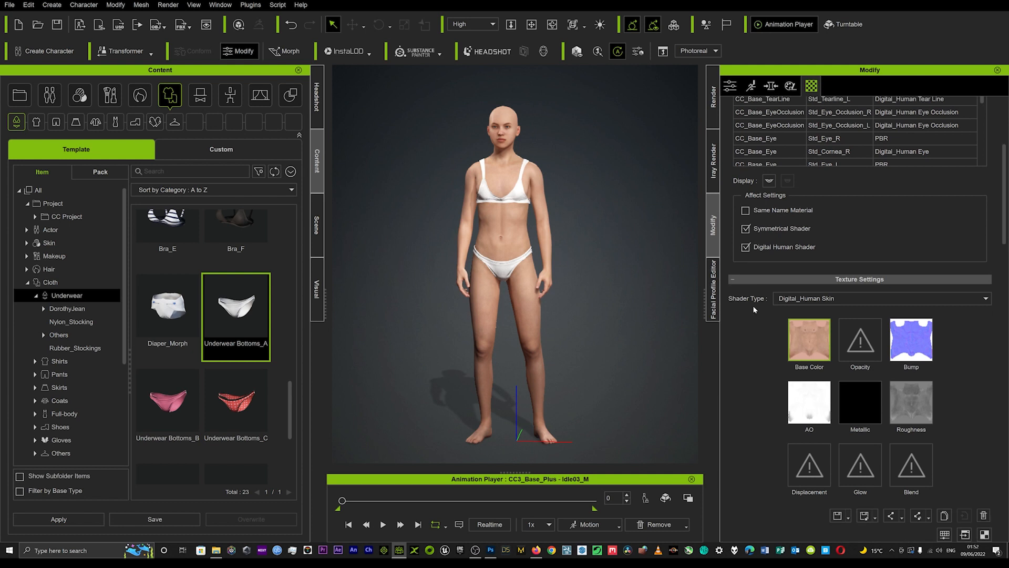
scroll("down", 3)
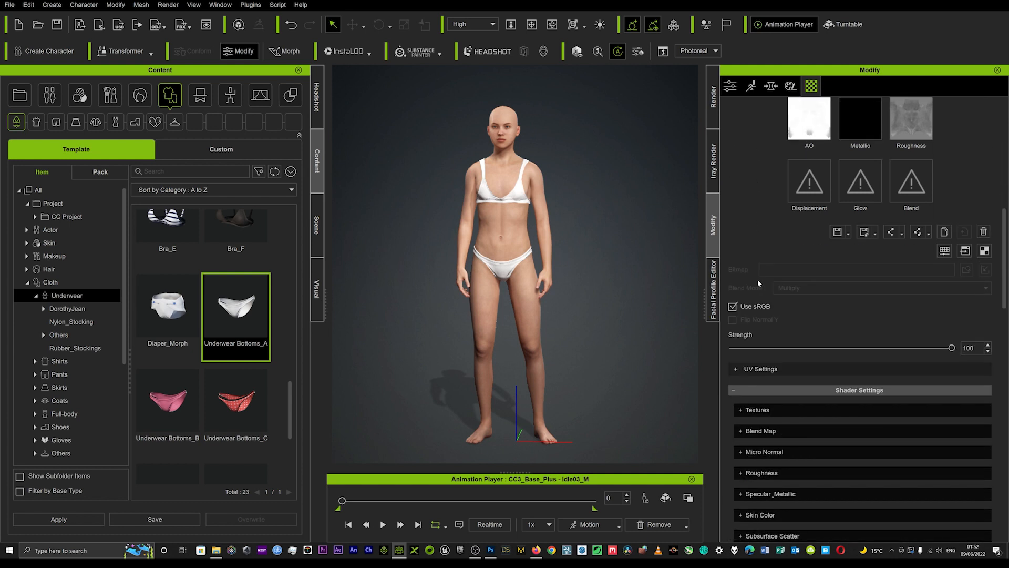
scroll("down", 3)
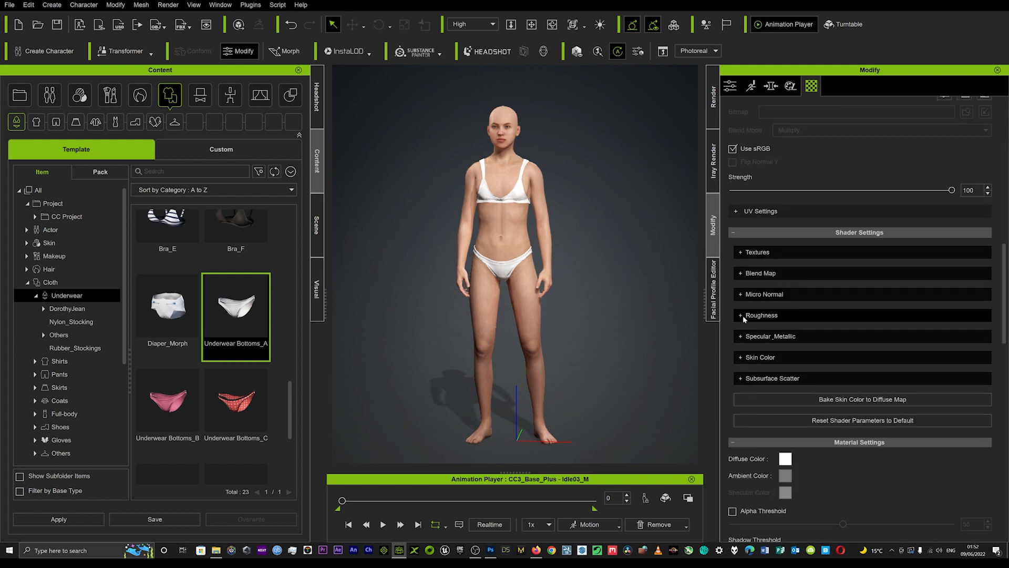
mouse_move(739, 362)
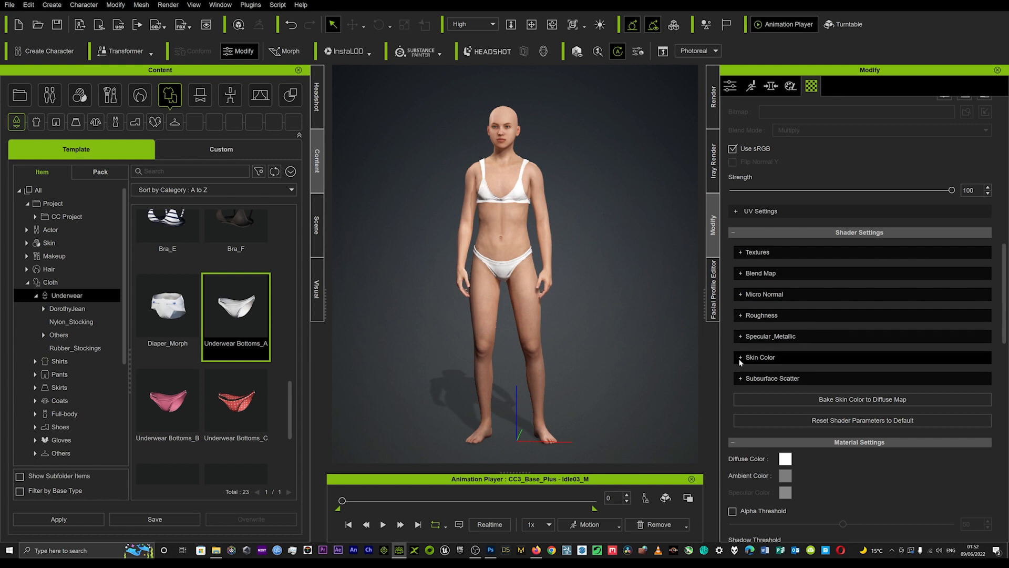
left_click(759, 358)
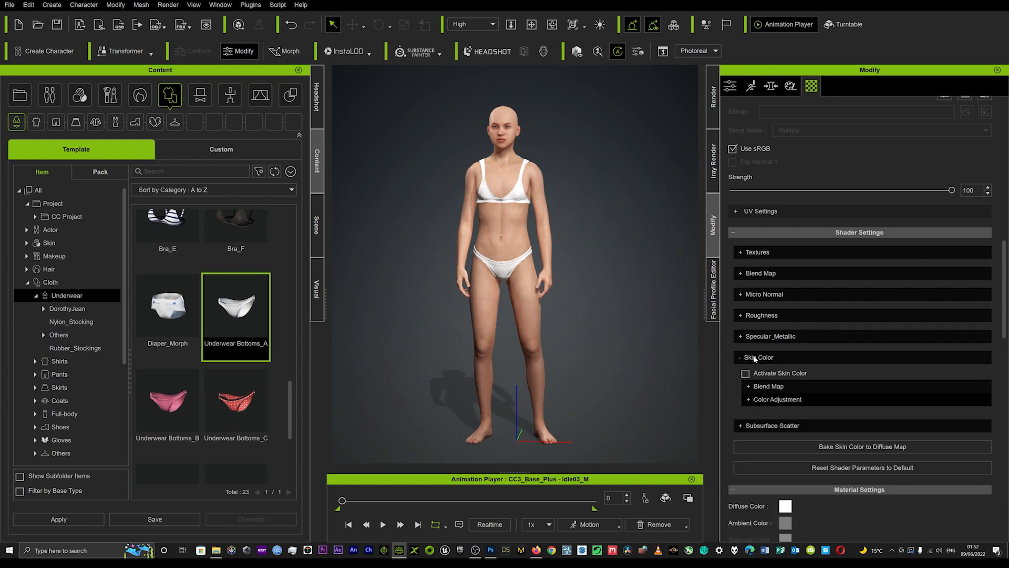
scroll("down", 3)
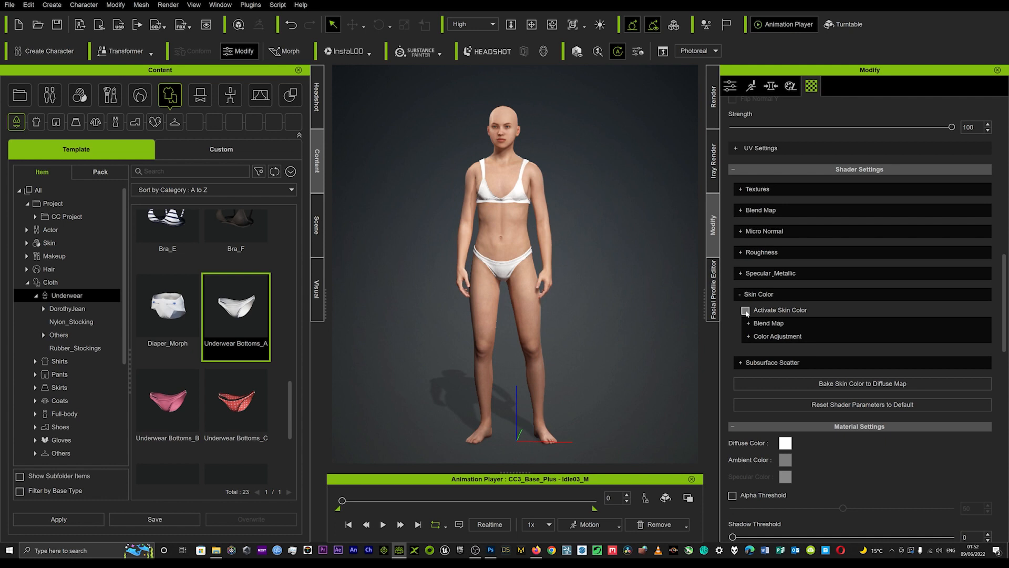
left_click(746, 309)
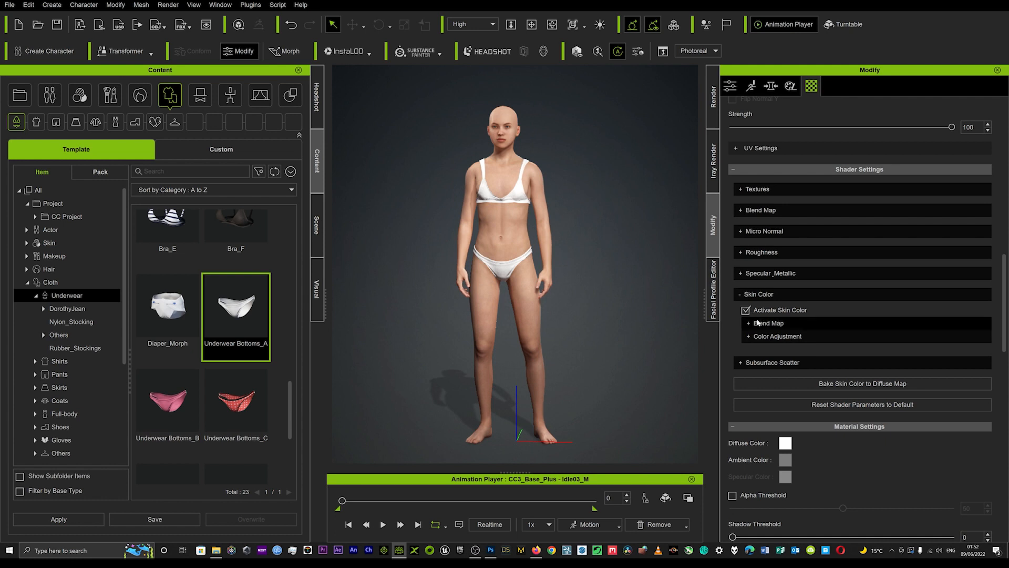
mouse_move(759, 340)
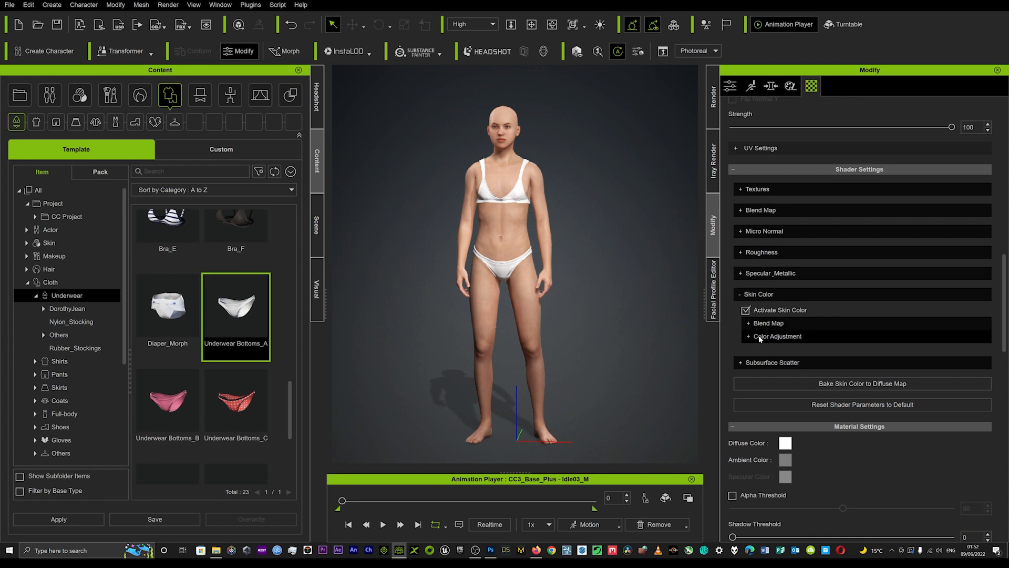
Enable Activate under Color Adjustment to expose presets and lumination.
left_click(778, 336)
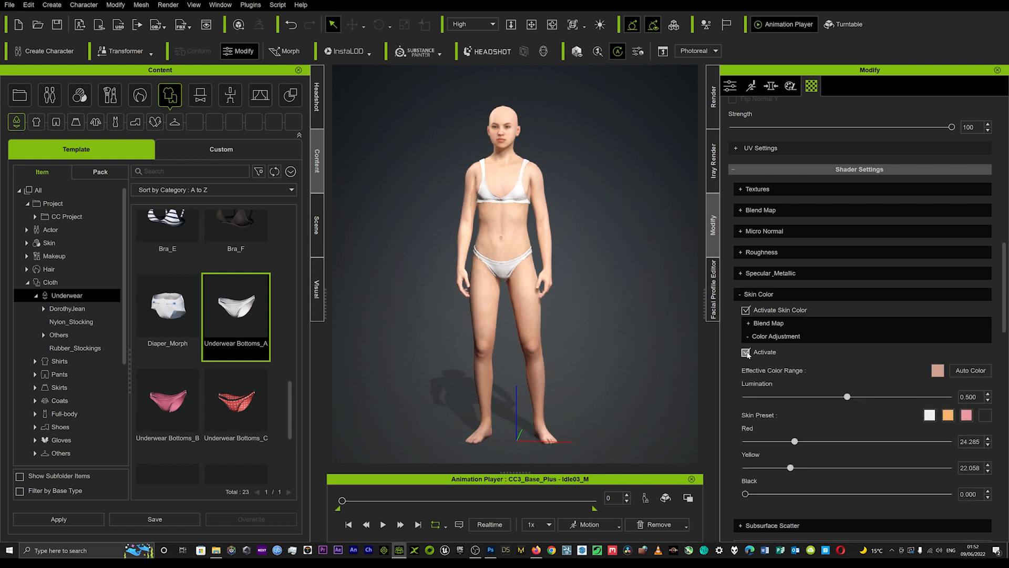
left_click(746, 352)
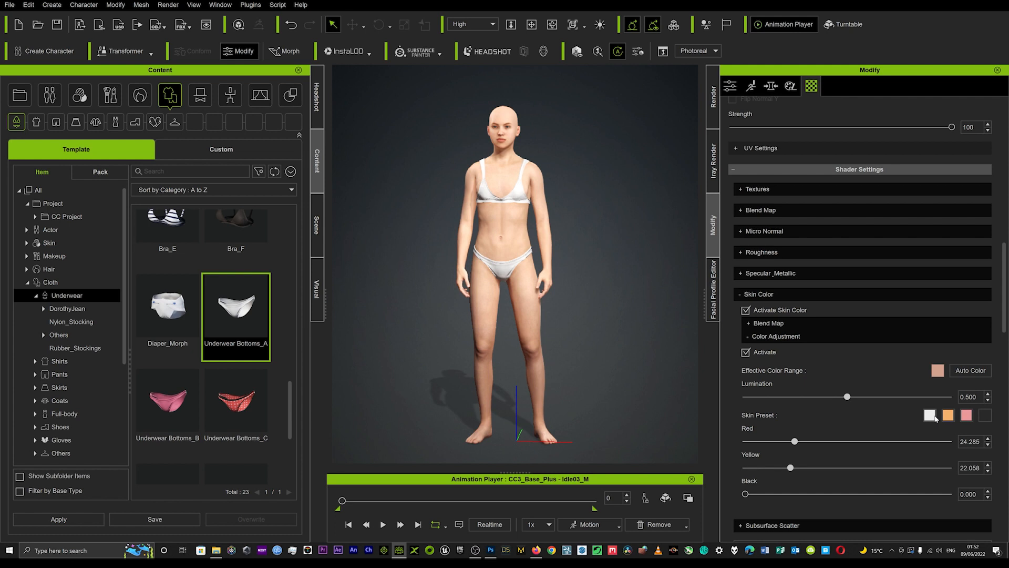
Try skin preset swatches and keep the dark brown one at lumination about 0.234.
left_click(947, 415)
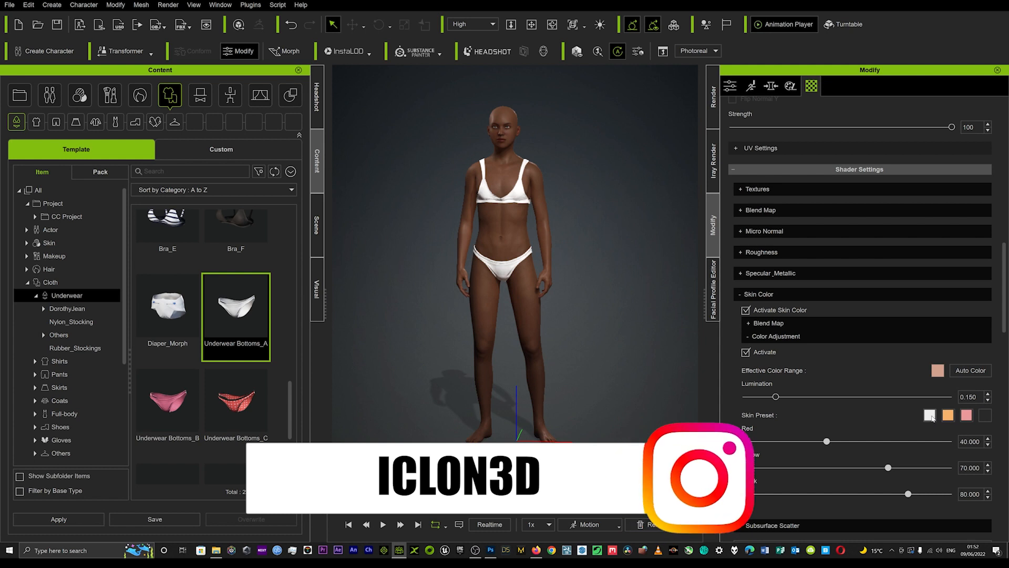
left_click(928, 415)
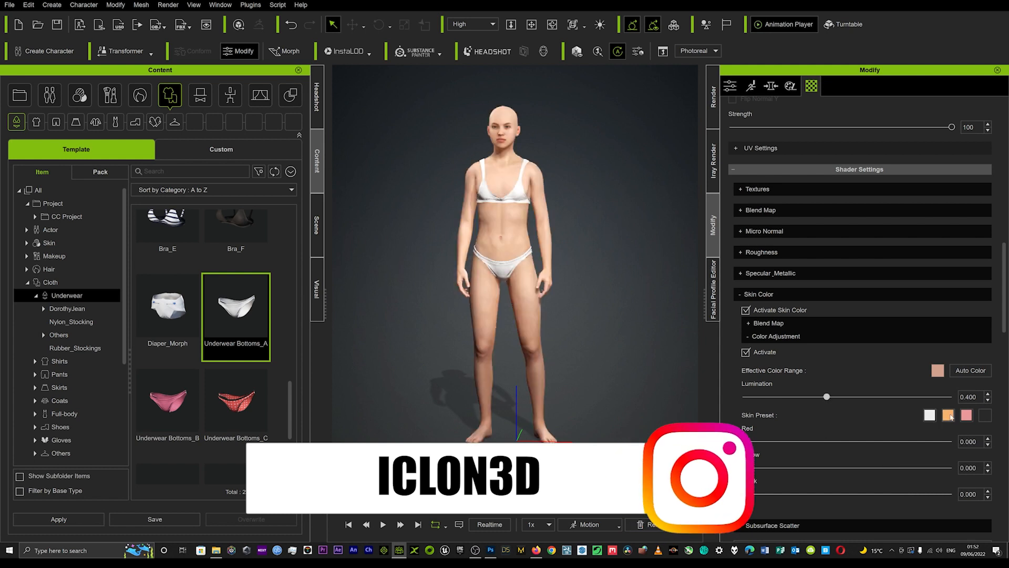
left_click(985, 414)
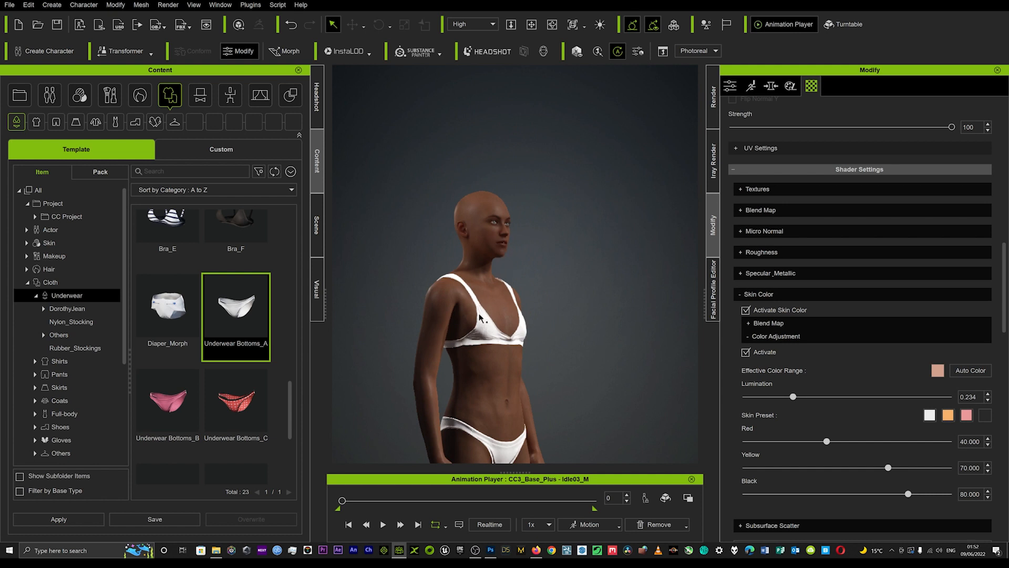
mouse_move(507, 313)
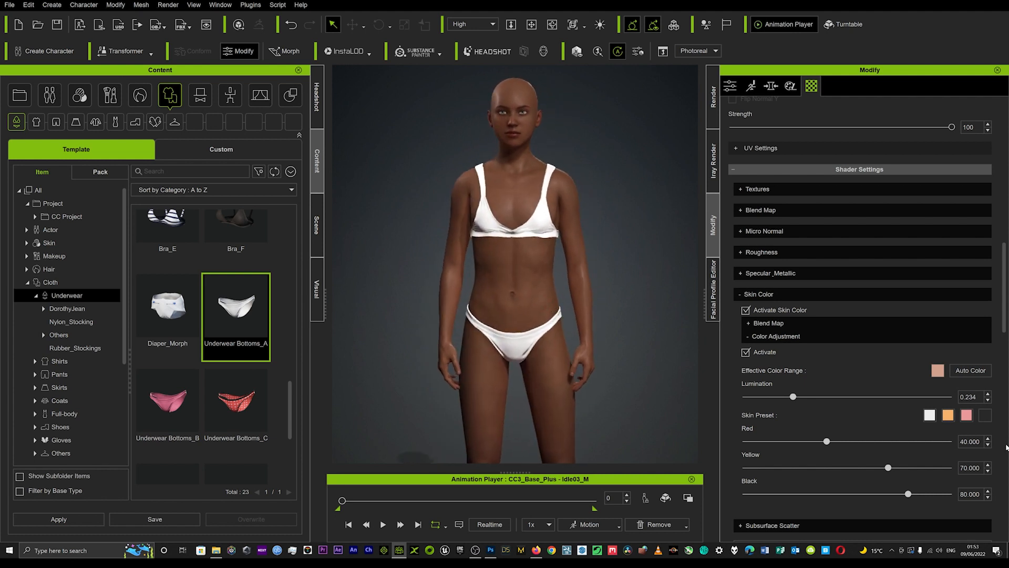
Switch to a lighter tan skin preset with lumination about 0.167.
left_click(947, 414)
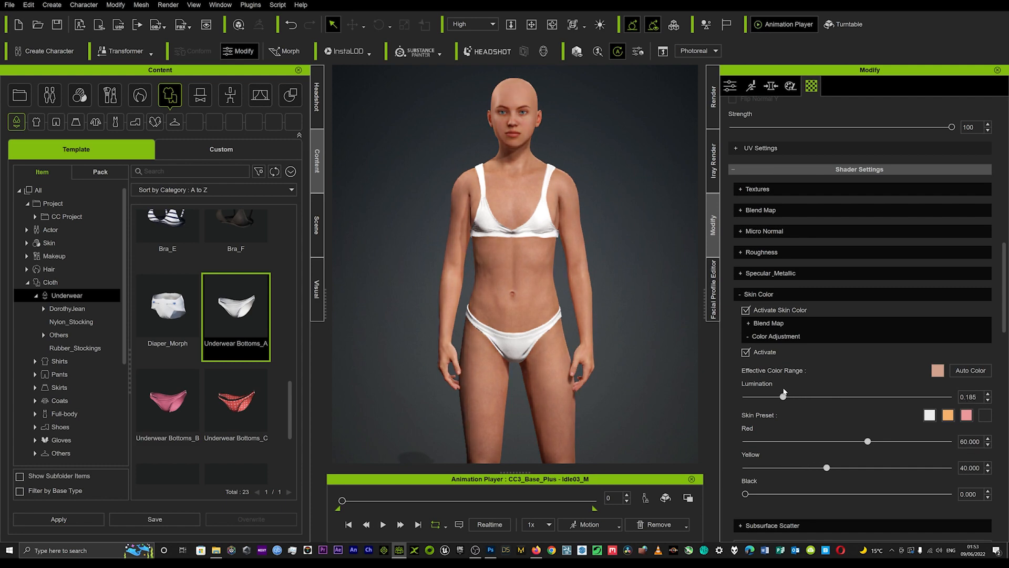
scroll("down", 3)
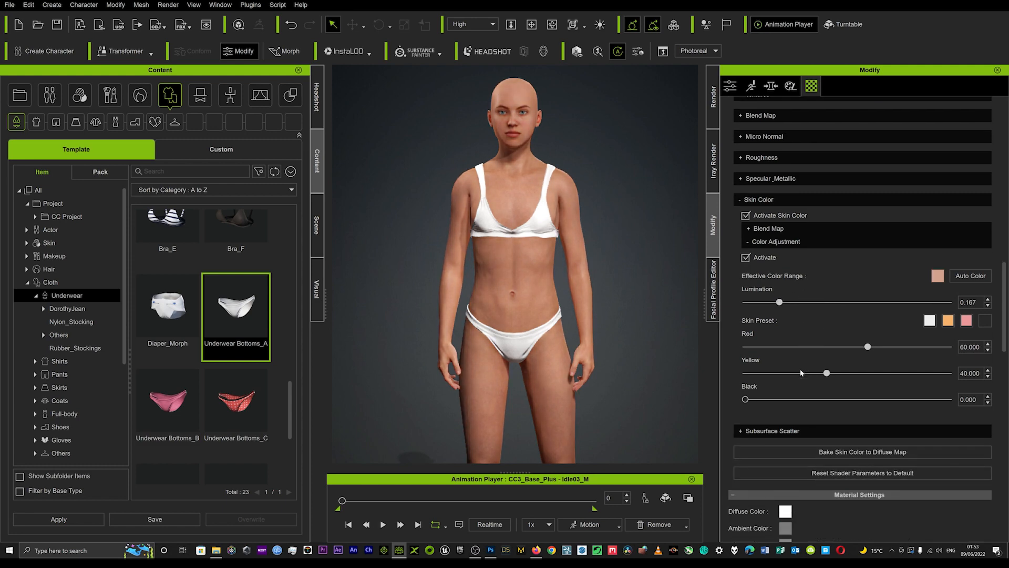